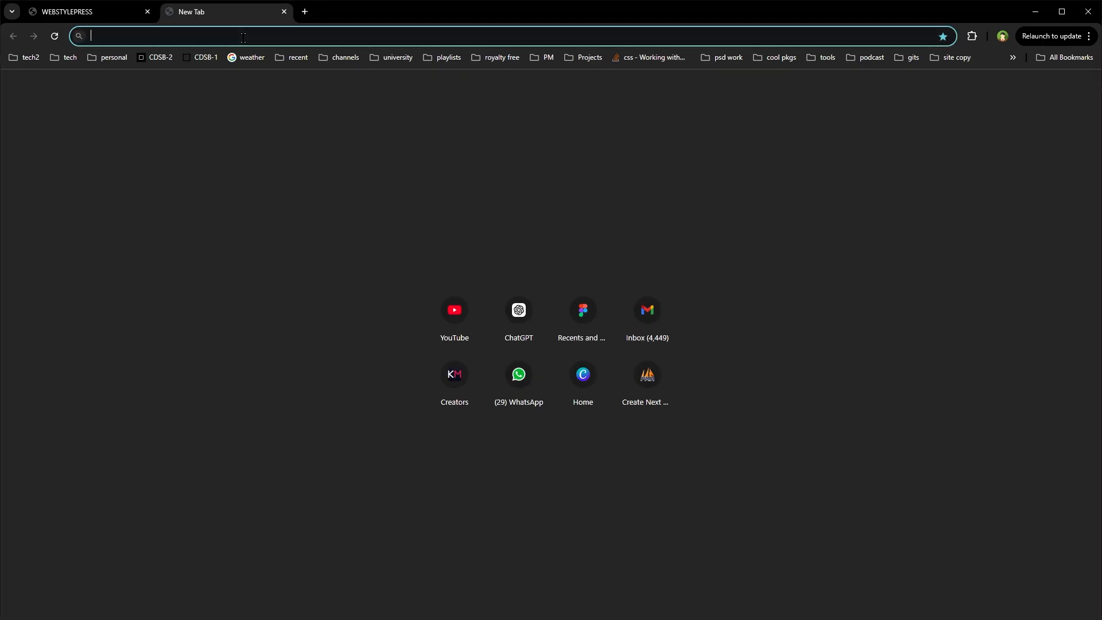
- Load msn.com, then submit a 'wh...' question from the address bar as a ChatGPT search
{"action": "type", "text": "msn.com/en-xl"}
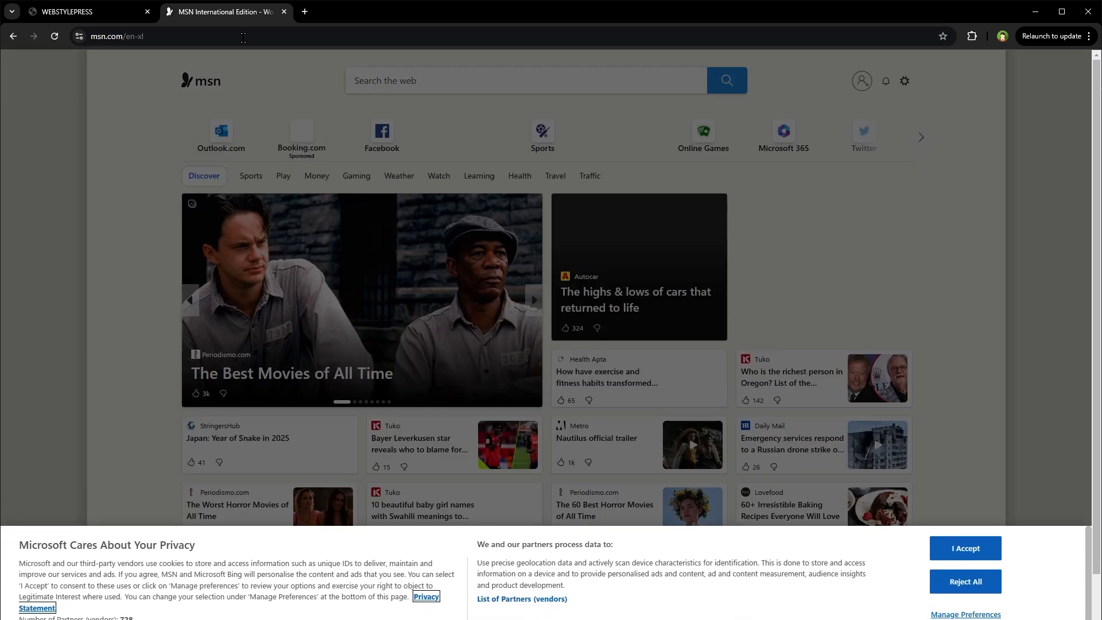
{"action": "type", "text": "what is the"}
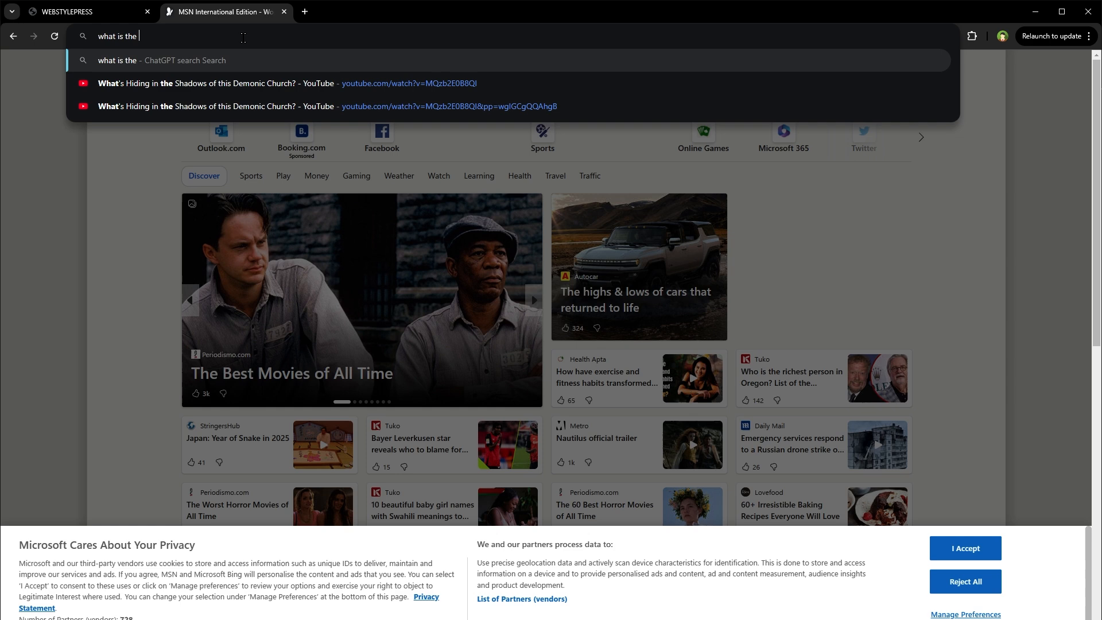
{"action": "key", "text": "Return"}
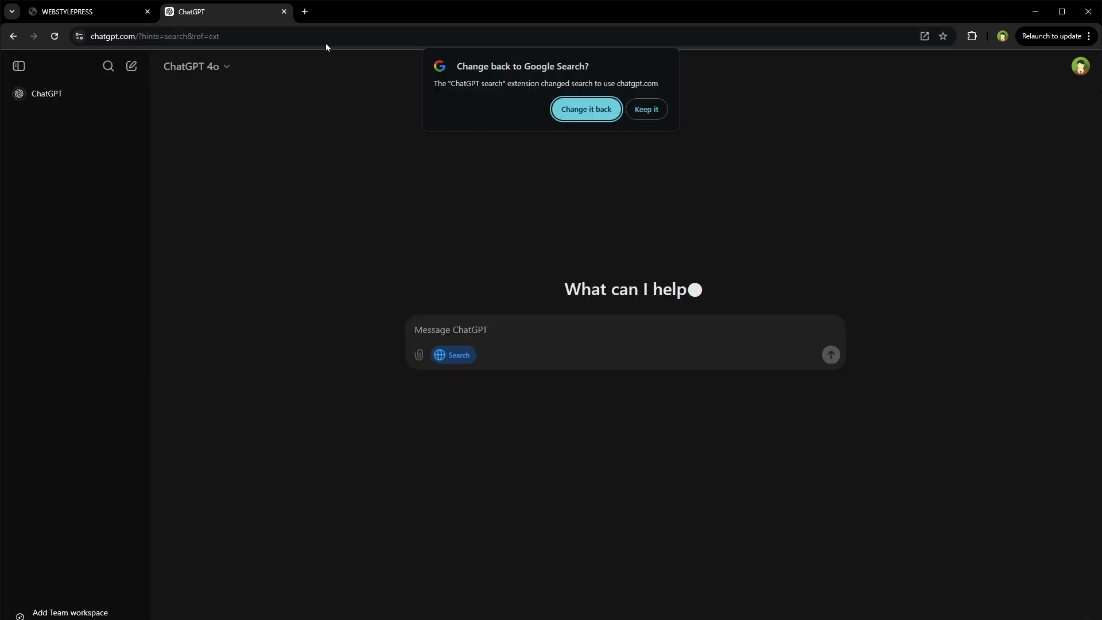
- View the London weather answer and choose 'Keep it' on the change-back-to-Google prompt
{"action": "left_click", "coordinate": [830, 355]}
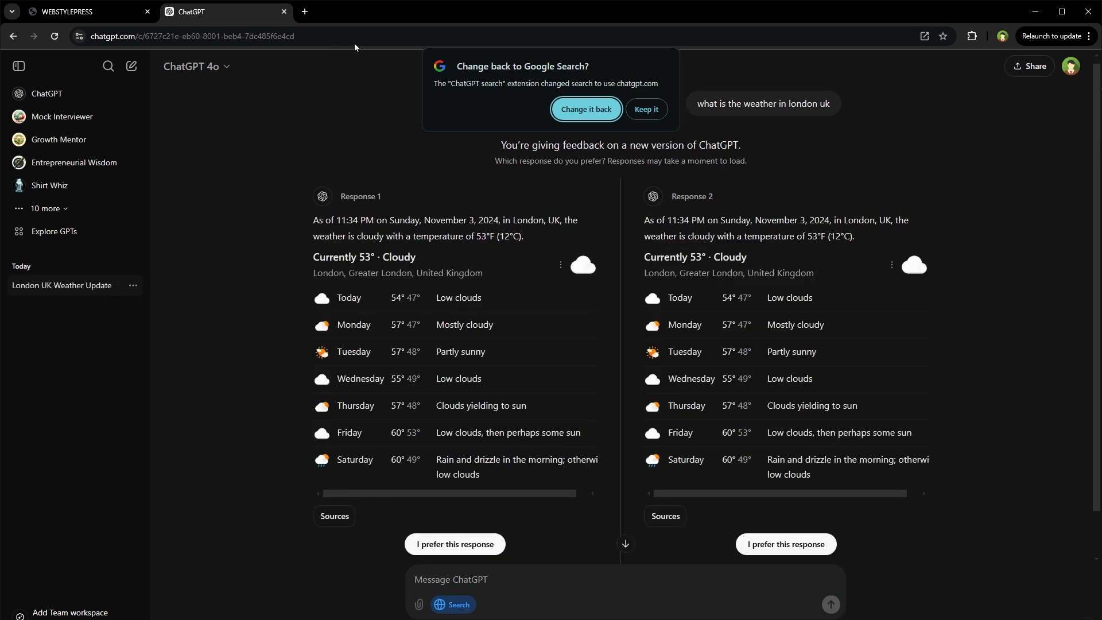
{"action": "mouse_move", "coordinate": [548, 95]}
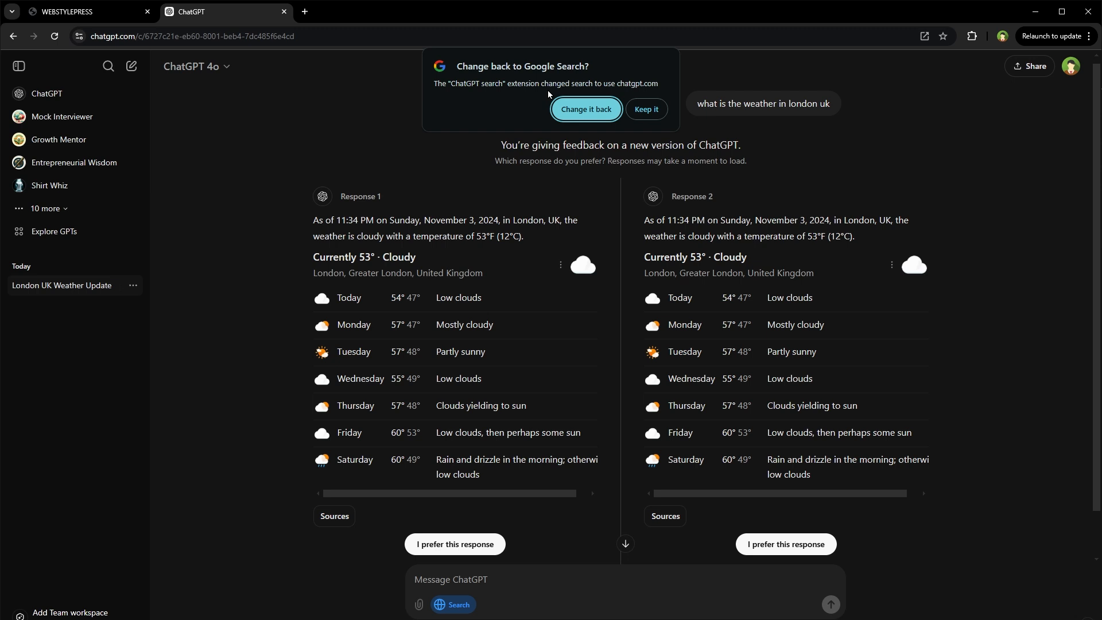
{"action": "mouse_move", "coordinate": [602, 93]}
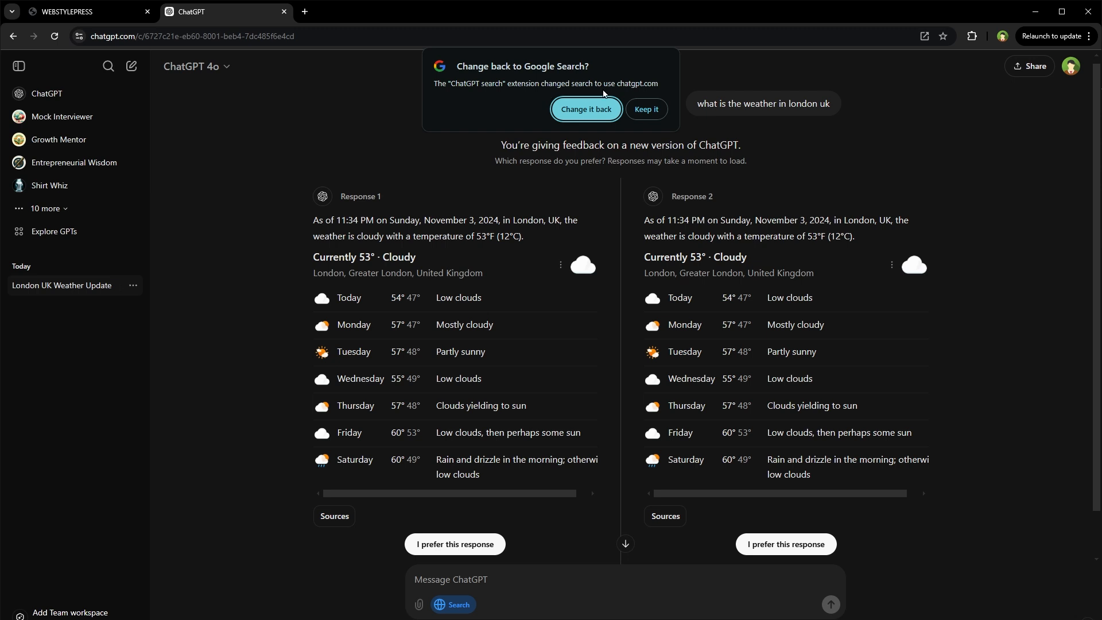
{"action": "left_click", "coordinate": [644, 110]}
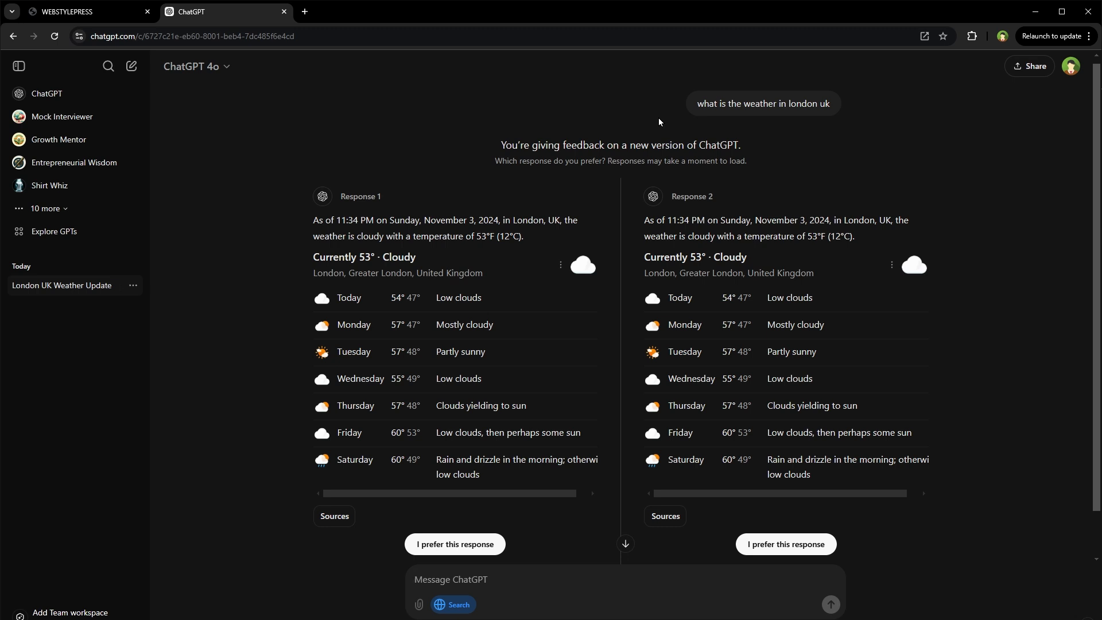
{"action": "mouse_move", "coordinate": [569, 330]}
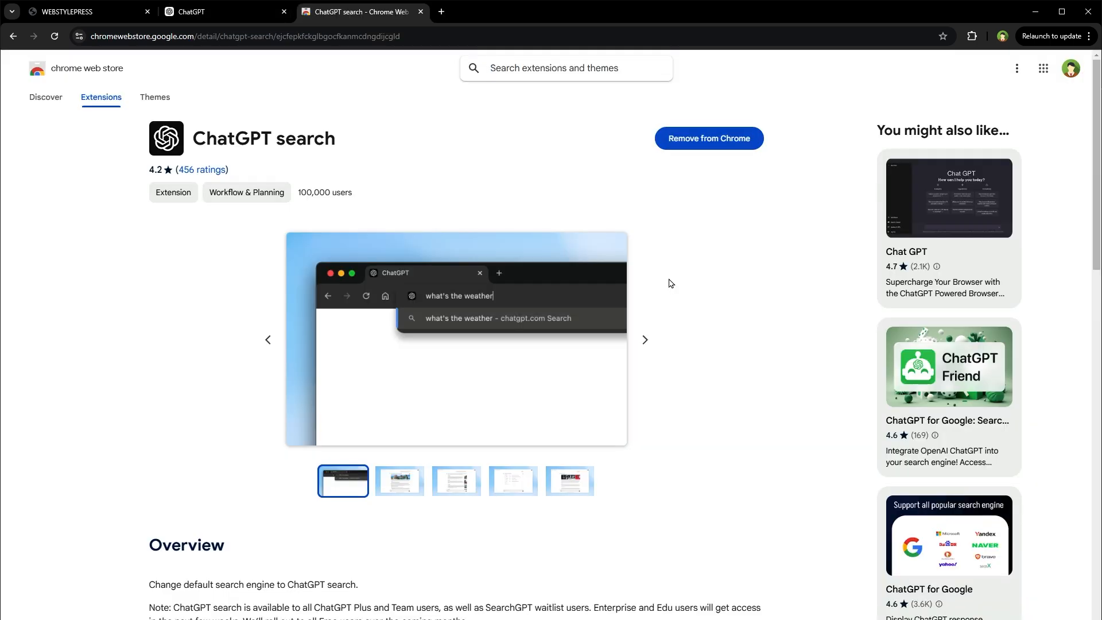
- Scroll the ChatGPT search extension listing and expand its full Overview with Read more
{"action": "scroll", "scroll_direction": "down", "scroll_amount": 3}
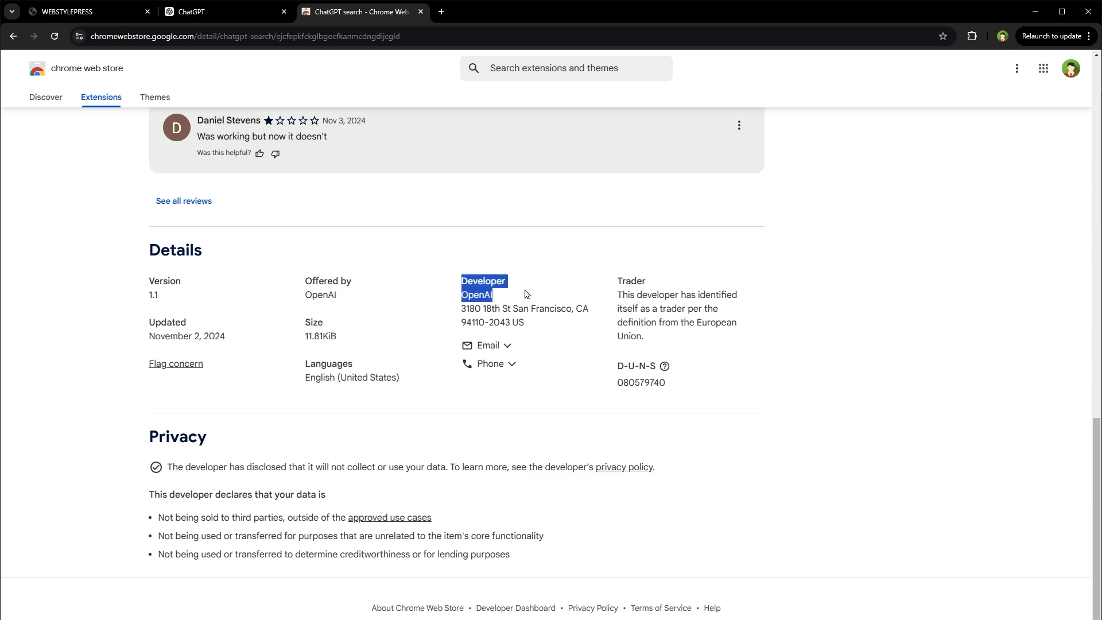
{"action": "scroll", "scroll_direction": "up", "scroll_amount": 3}
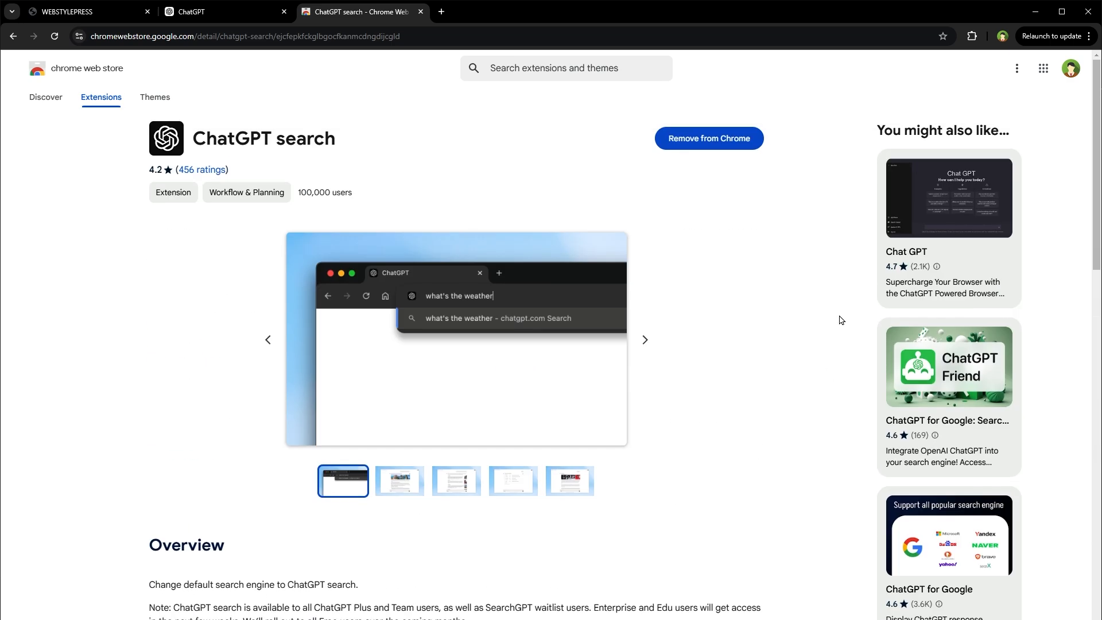
{"action": "scroll", "scroll_direction": "down", "scroll_amount": 3}
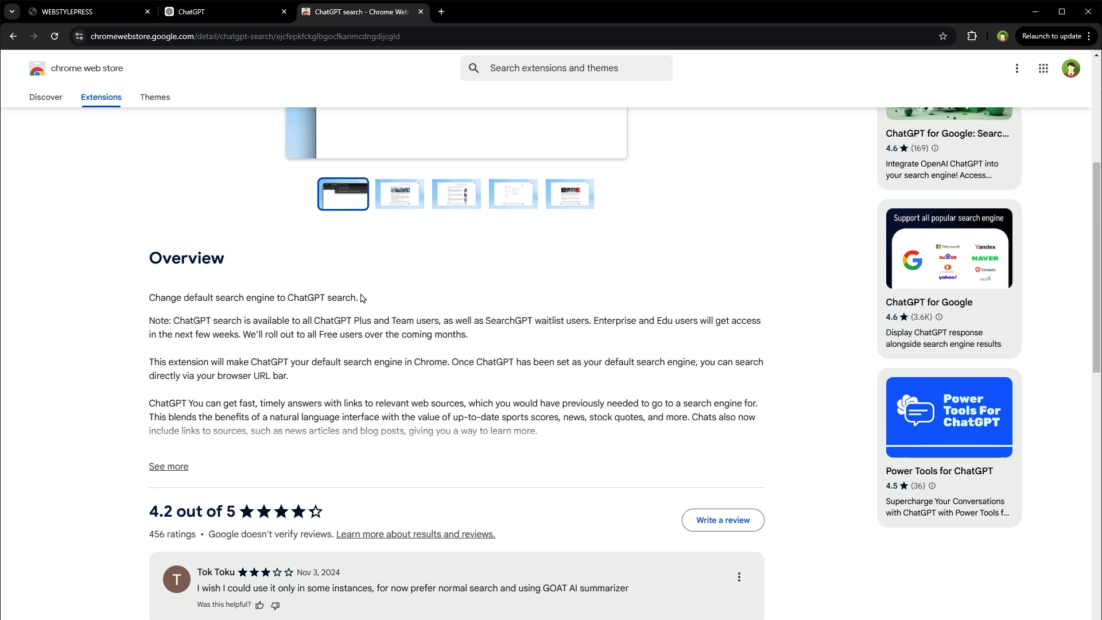
{"action": "mouse_move", "coordinate": [312, 333]}
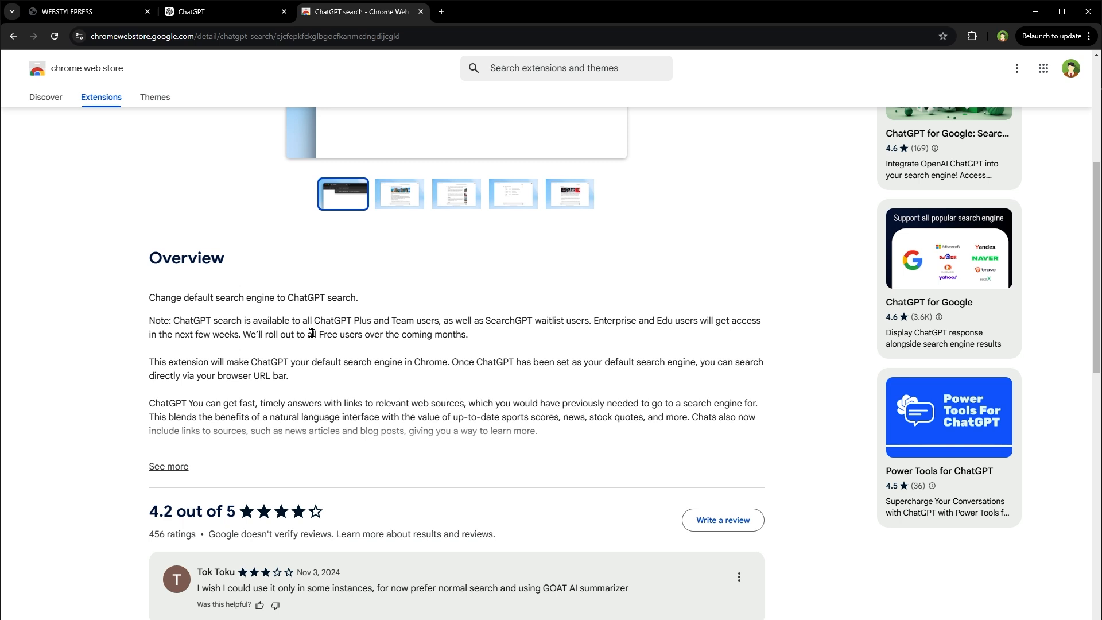
{"action": "mouse_move", "coordinate": [338, 321]}
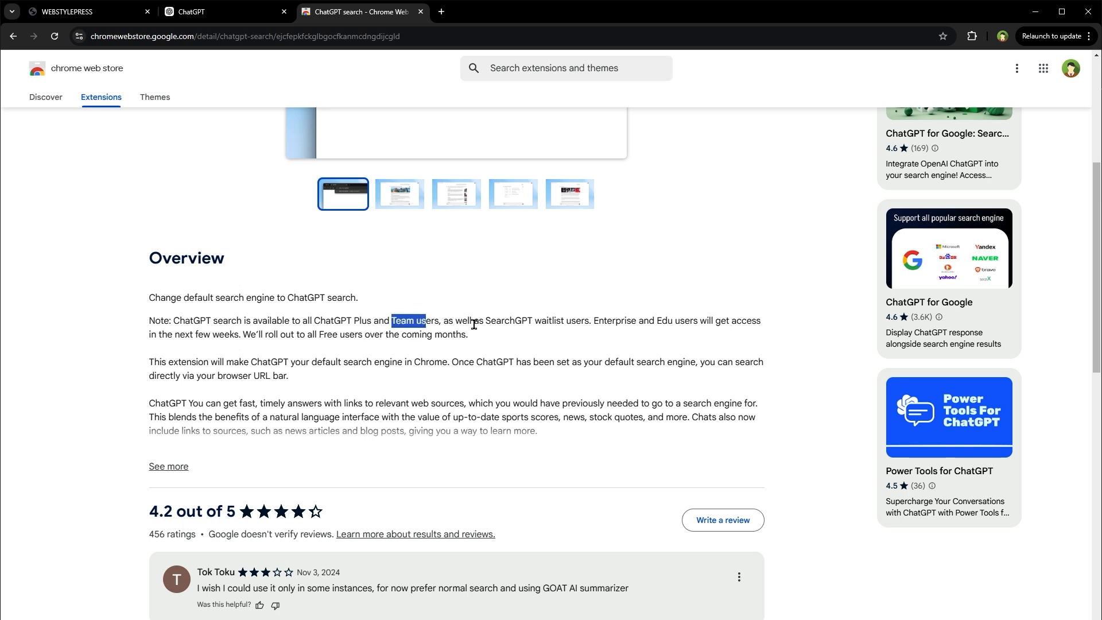
{"action": "mouse_move", "coordinate": [579, 324]}
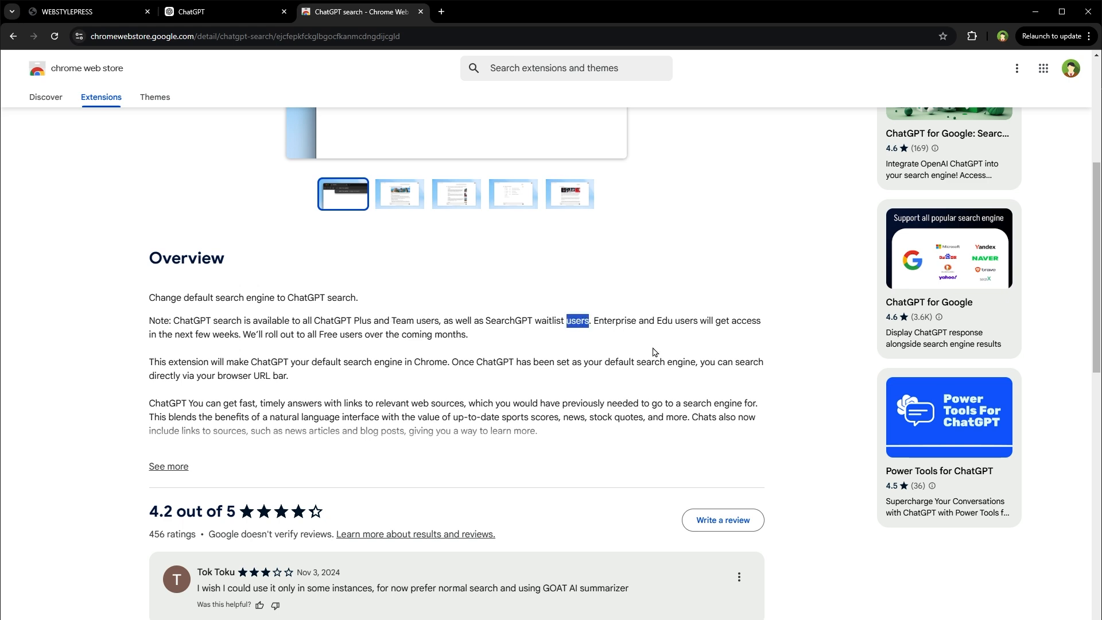
{"action": "mouse_move", "coordinate": [707, 338]}
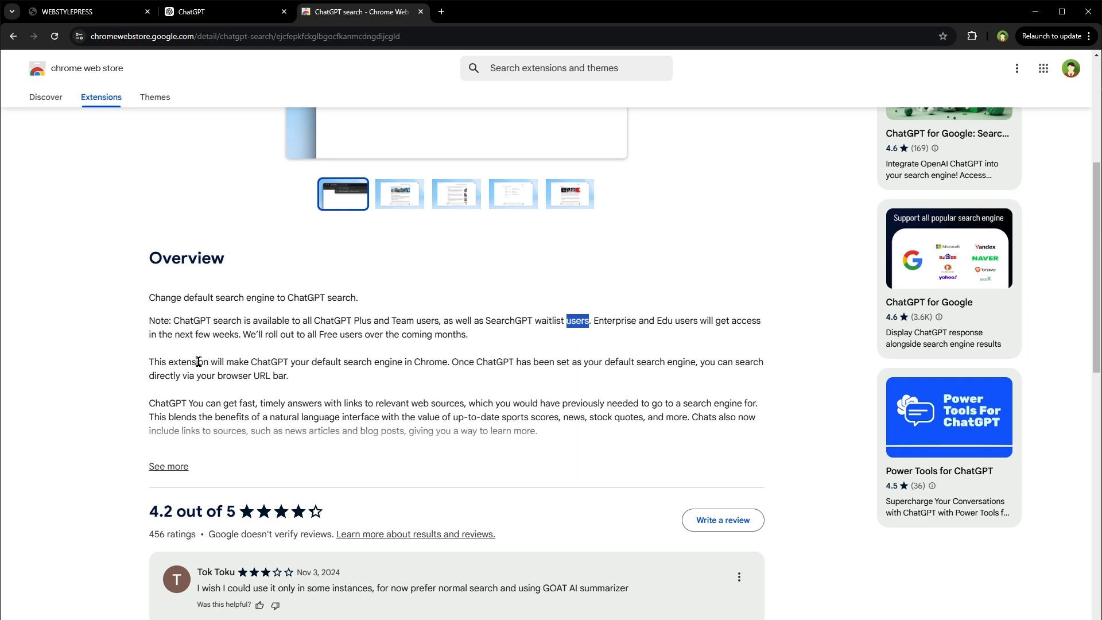
{"action": "scroll", "scroll_direction": "down", "scroll_amount": 3}
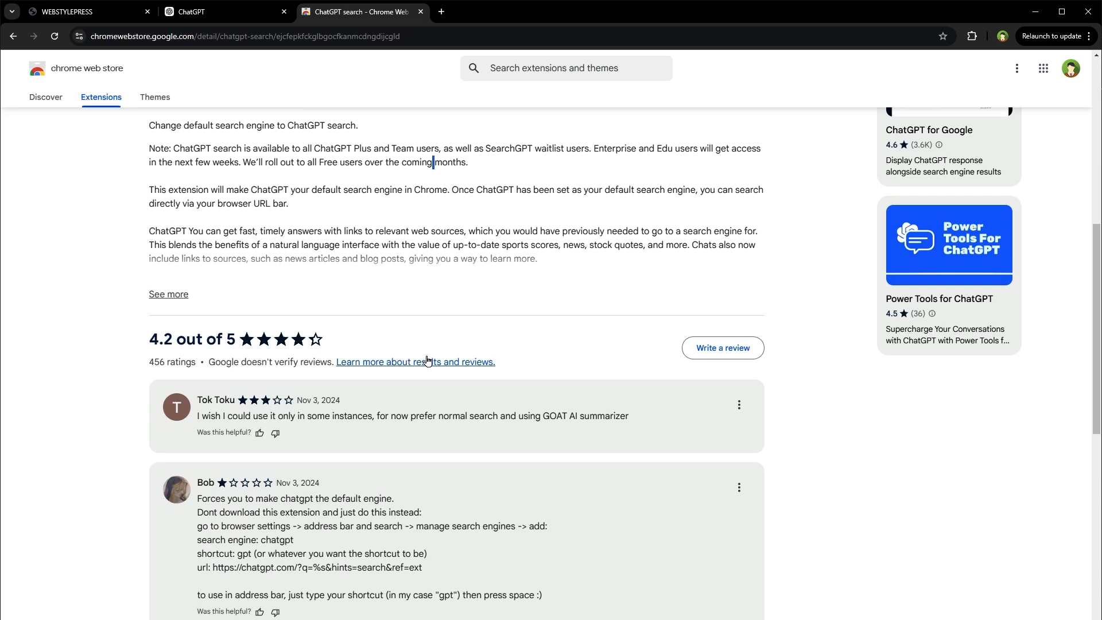
{"action": "left_click", "coordinate": [169, 293]}
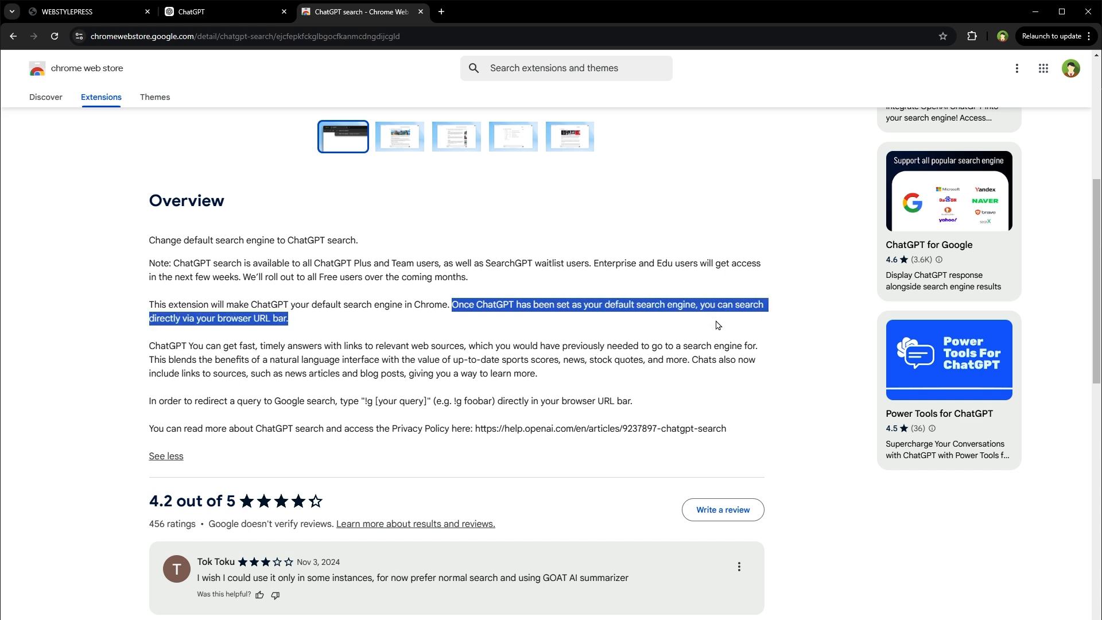
{"action": "mouse_move", "coordinate": [501, 446]}
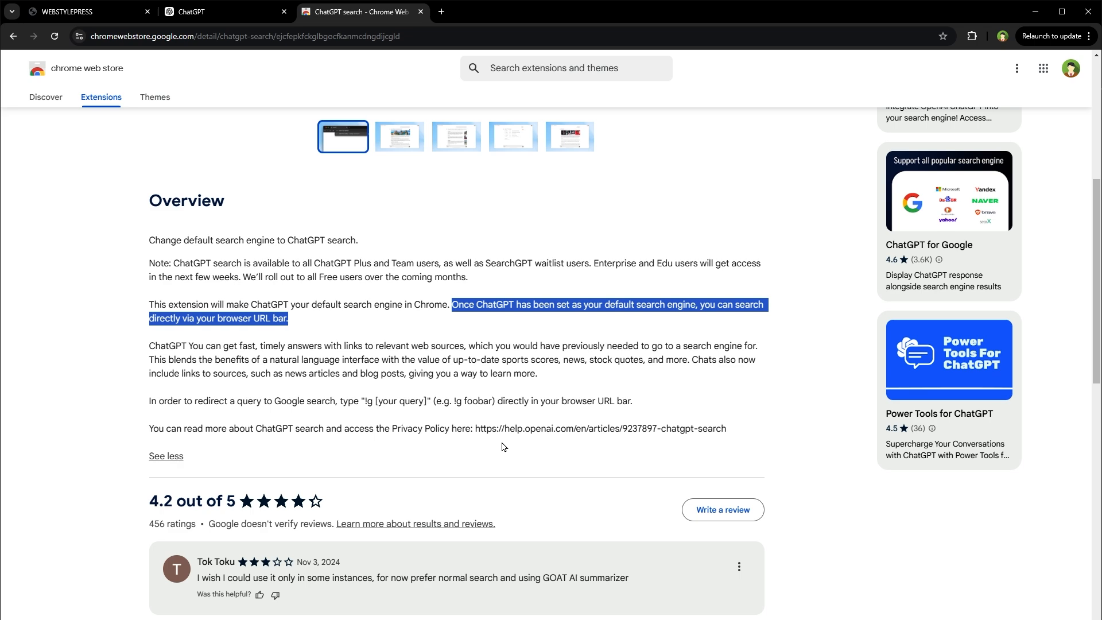
- Read through the expanded description down to the !g Google redirect tip
{"action": "scroll", "scroll_direction": "down", "scroll_amount": 3}
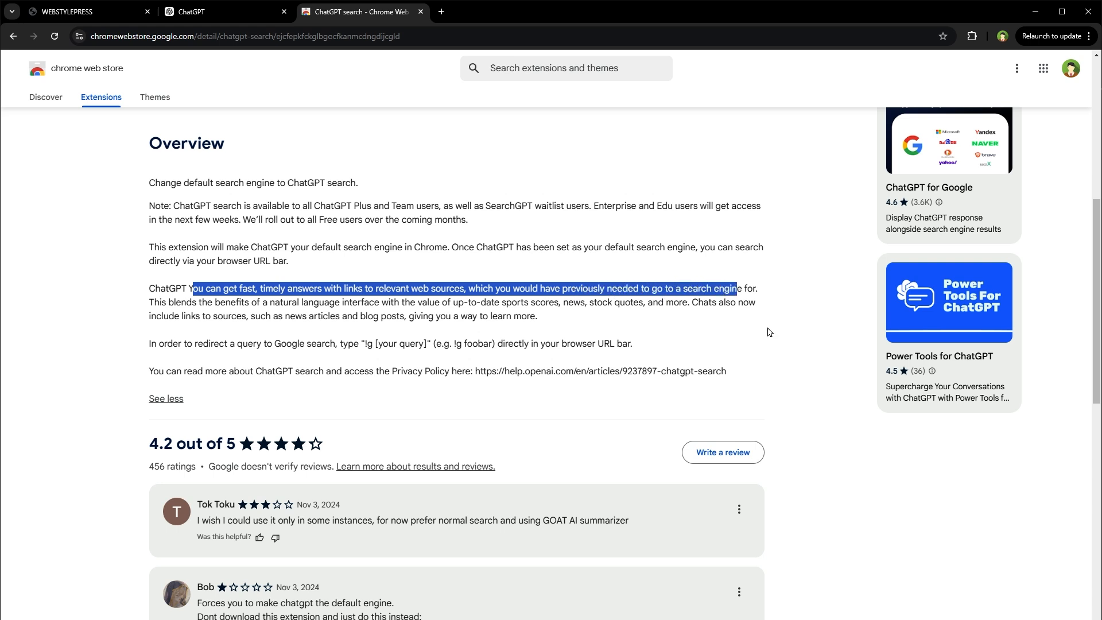
{"action": "left_click", "coordinate": [166, 305]}
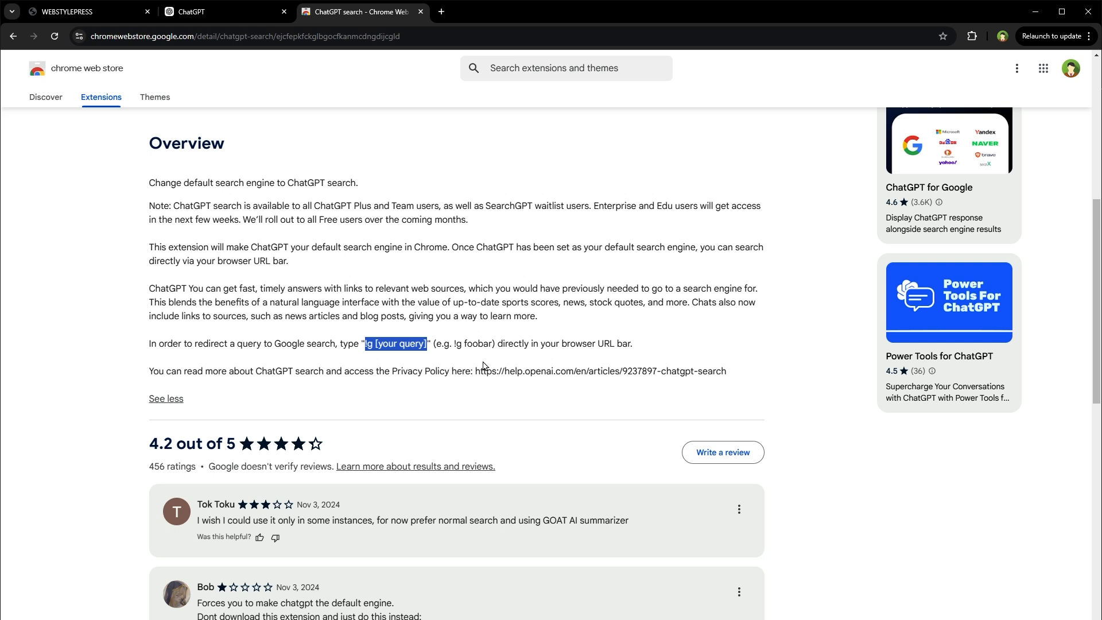
{"action": "mouse_move", "coordinate": [454, 356]}
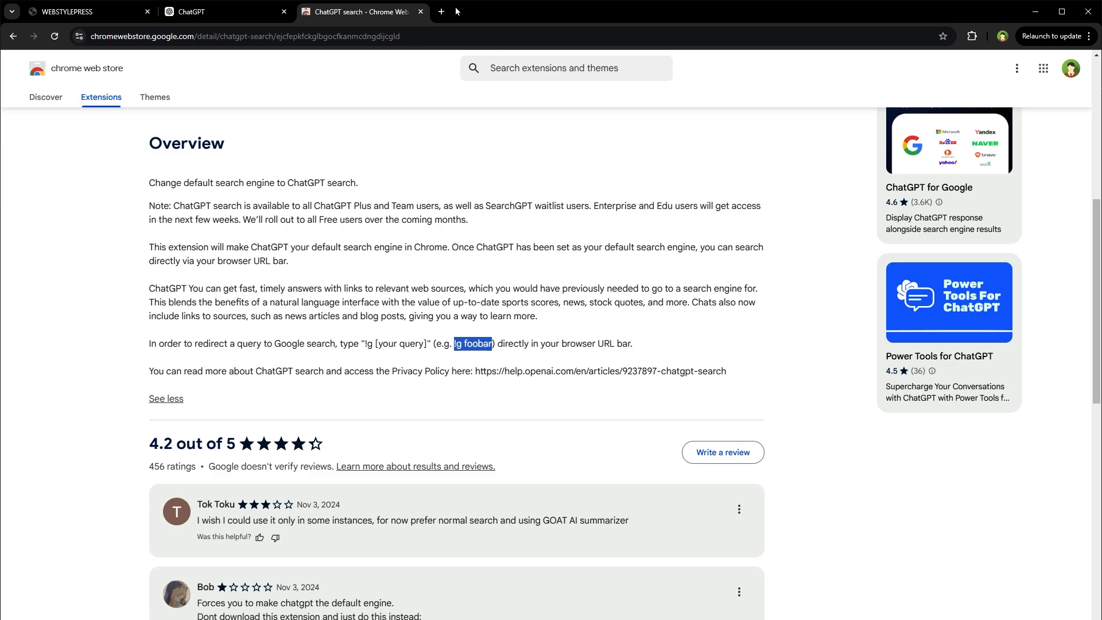
- Search Google with '!g foobar', then enter 'best wordpress themes' for a ChatGPT answer
{"action": "type", "text": "!g foobar"}
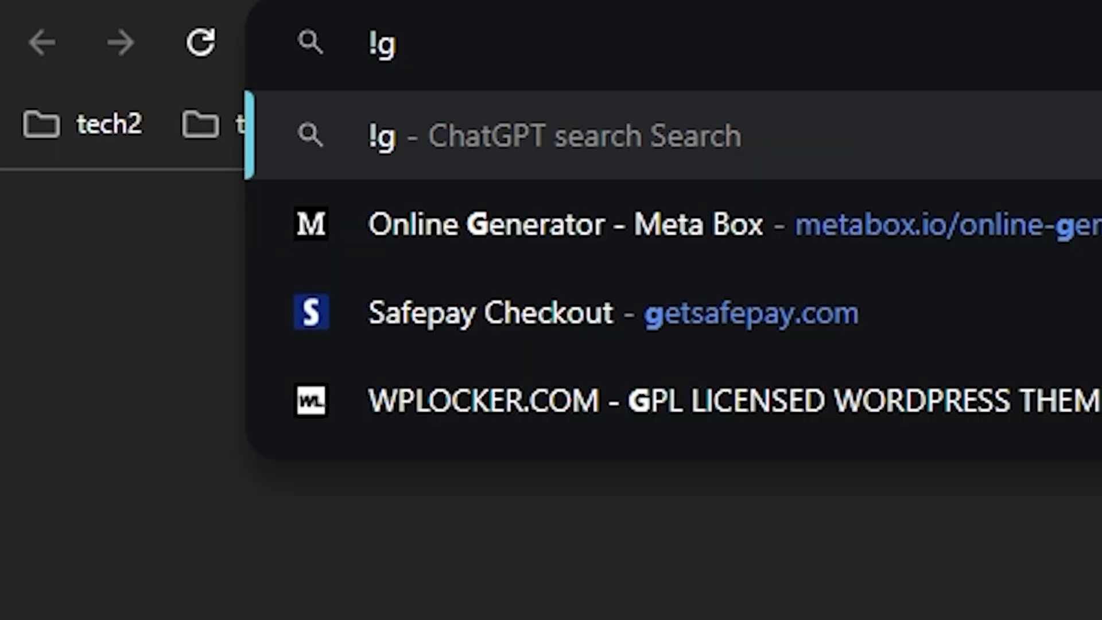
{"action": "key", "text": "Return"}
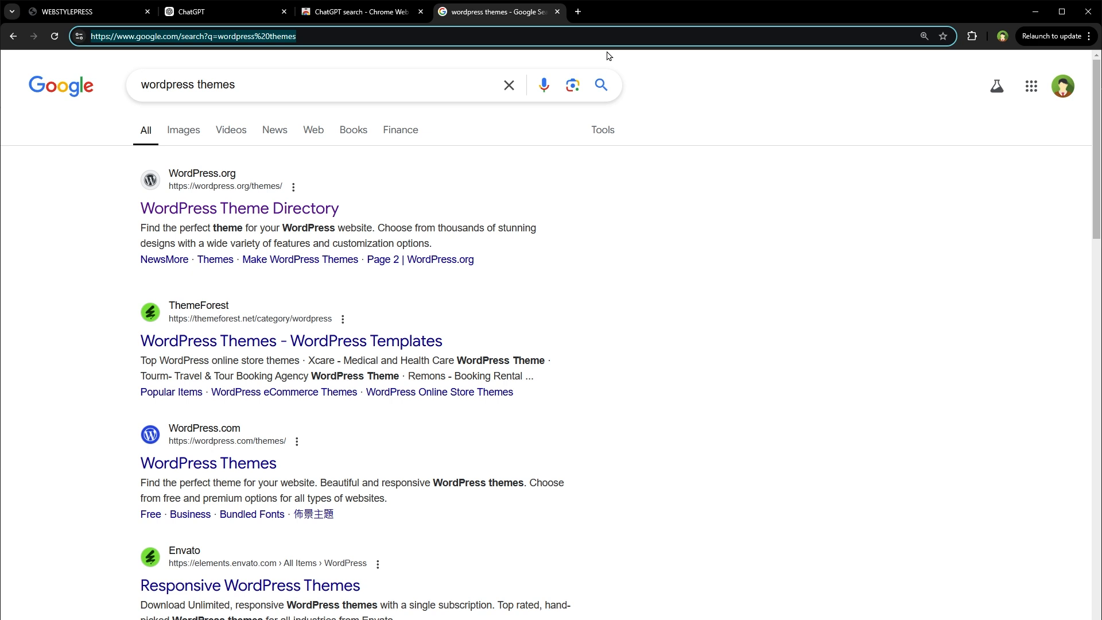
{"action": "type", "text": "best wordpress themes"}
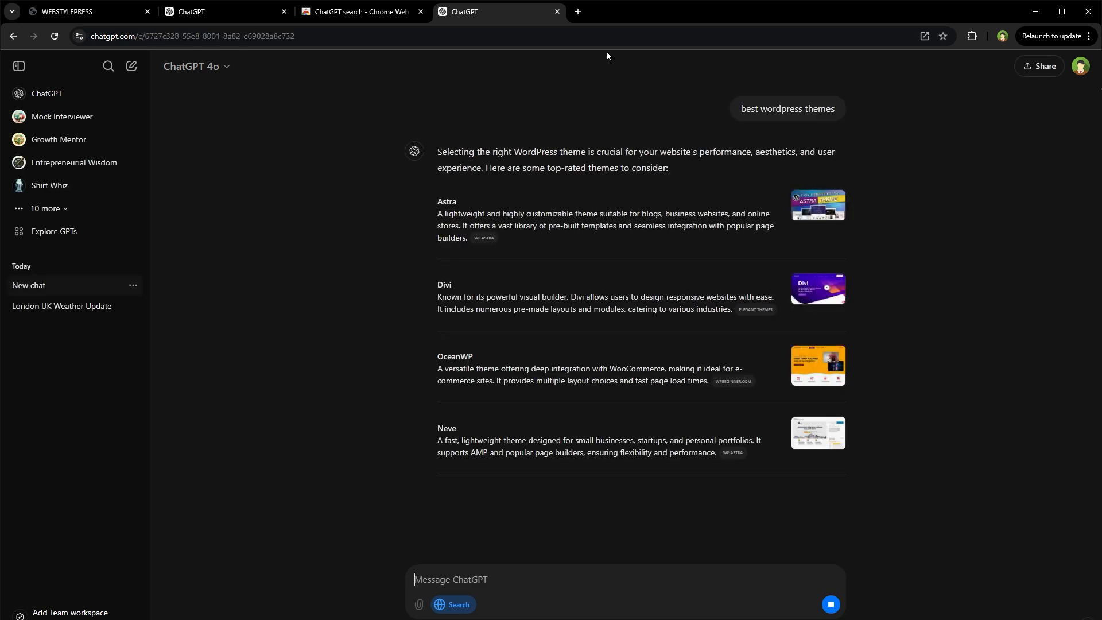
- Scroll through ChatGPT's WordPress themes answer and its sources, then return to the Web Store listing
{"action": "scroll", "scroll_direction": "down", "scroll_amount": 3}
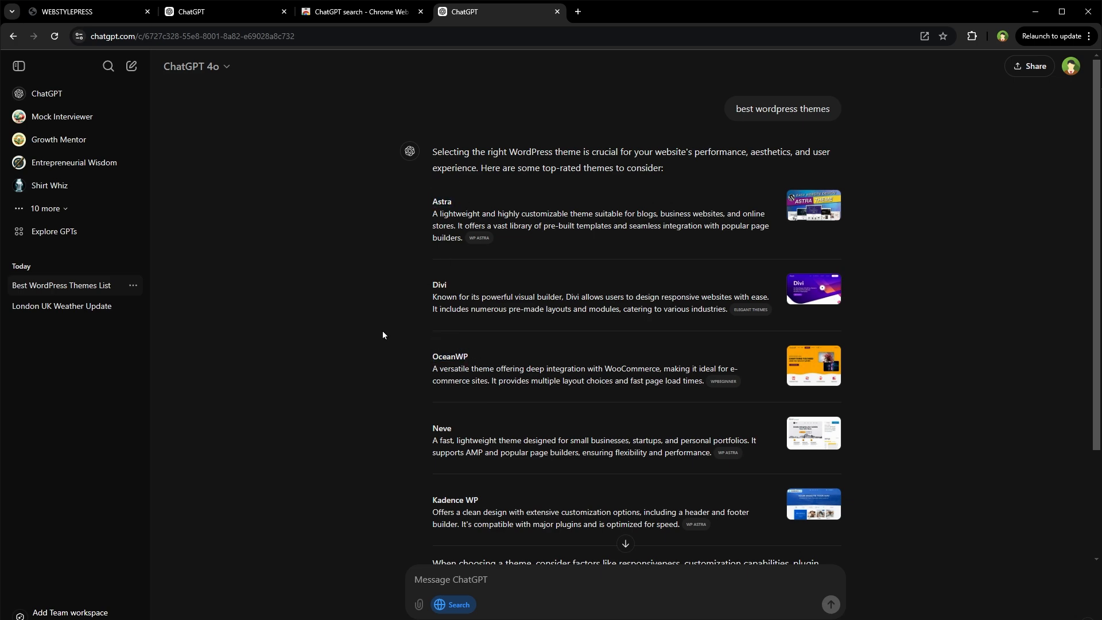
{"action": "scroll", "scroll_direction": "down", "scroll_amount": 3}
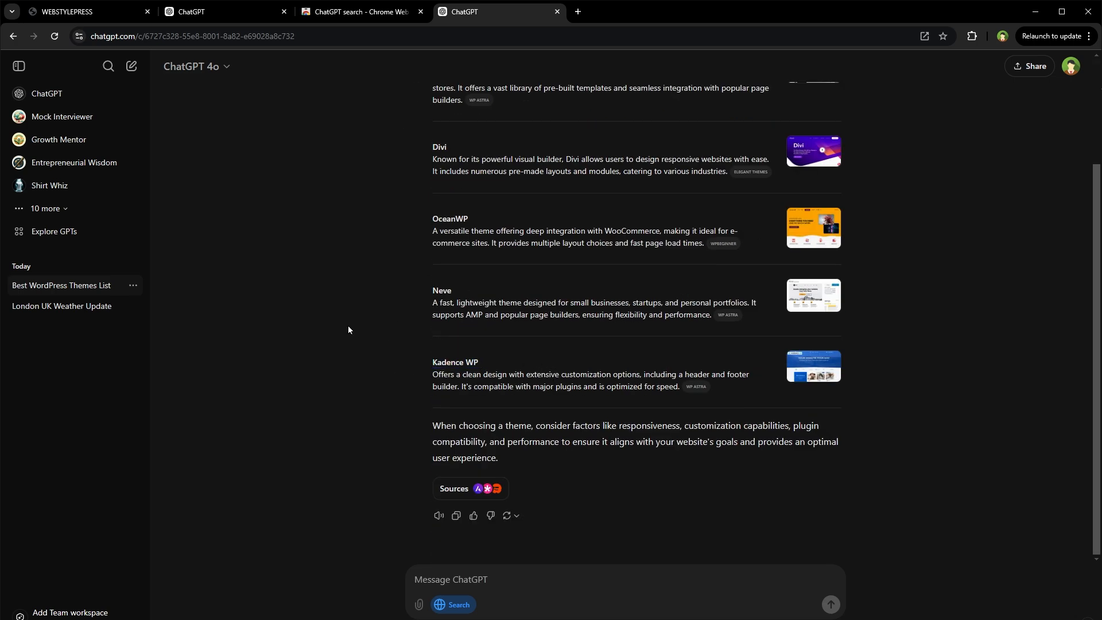
{"action": "scroll", "scroll_direction": "up", "scroll_amount": 3}
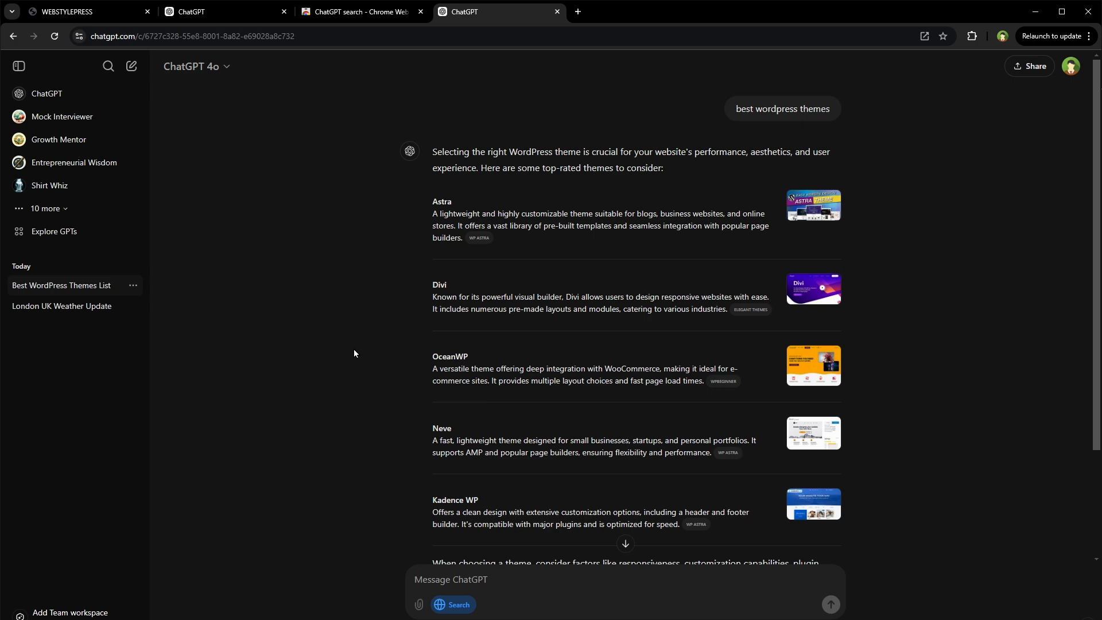
{"action": "left_click", "coordinate": [358, 11]}
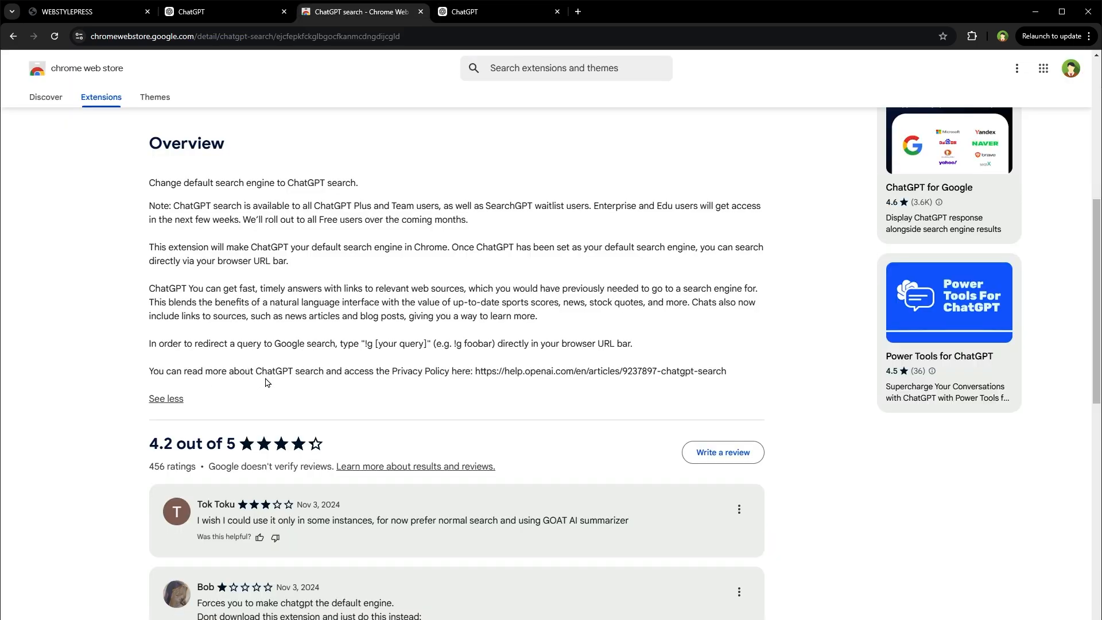
{"action": "mouse_move", "coordinate": [447, 372]}
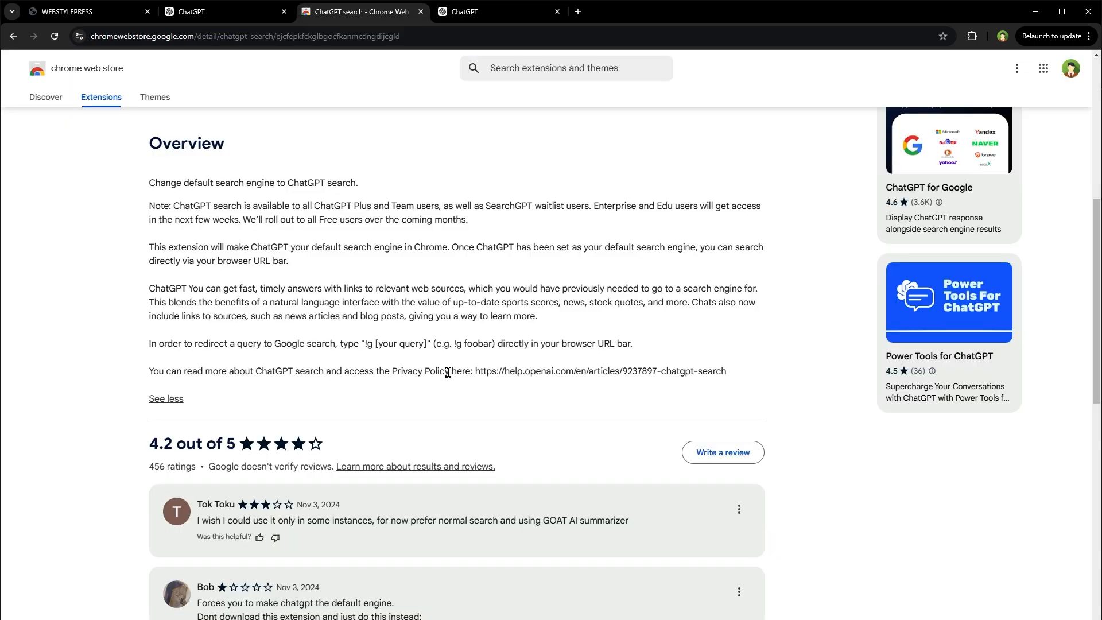
- Follow the help.openai.com link in the extension overview to the ChatGPT search help article
{"action": "left_click", "coordinate": [600, 370]}
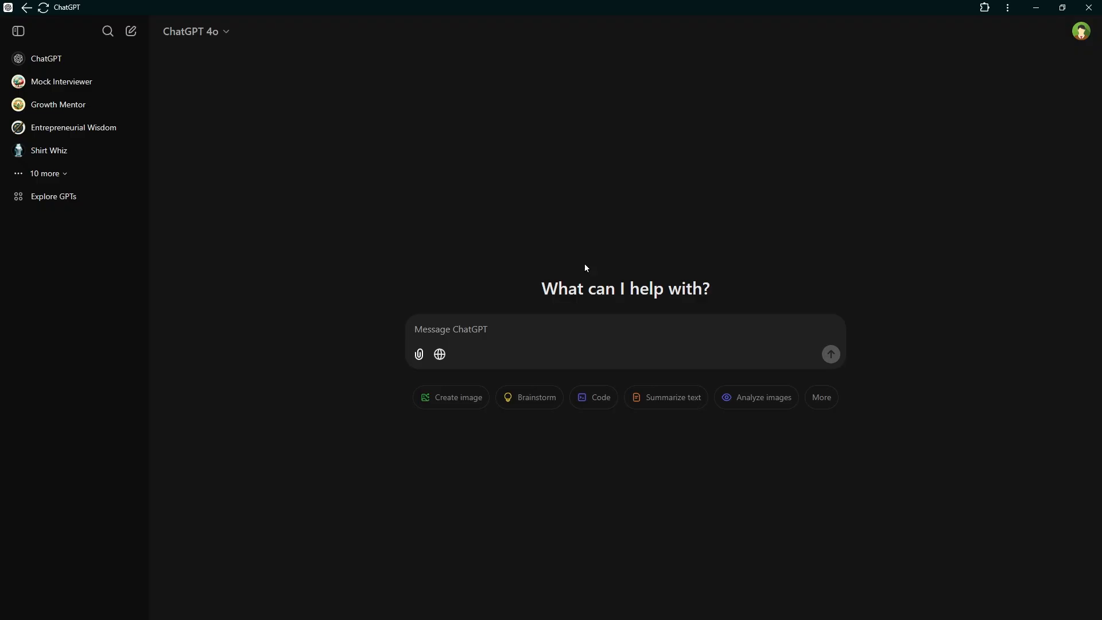
- Review the available models dropdown, then switch back to the WordPress themes chat
{"action": "left_click", "coordinate": [192, 31]}
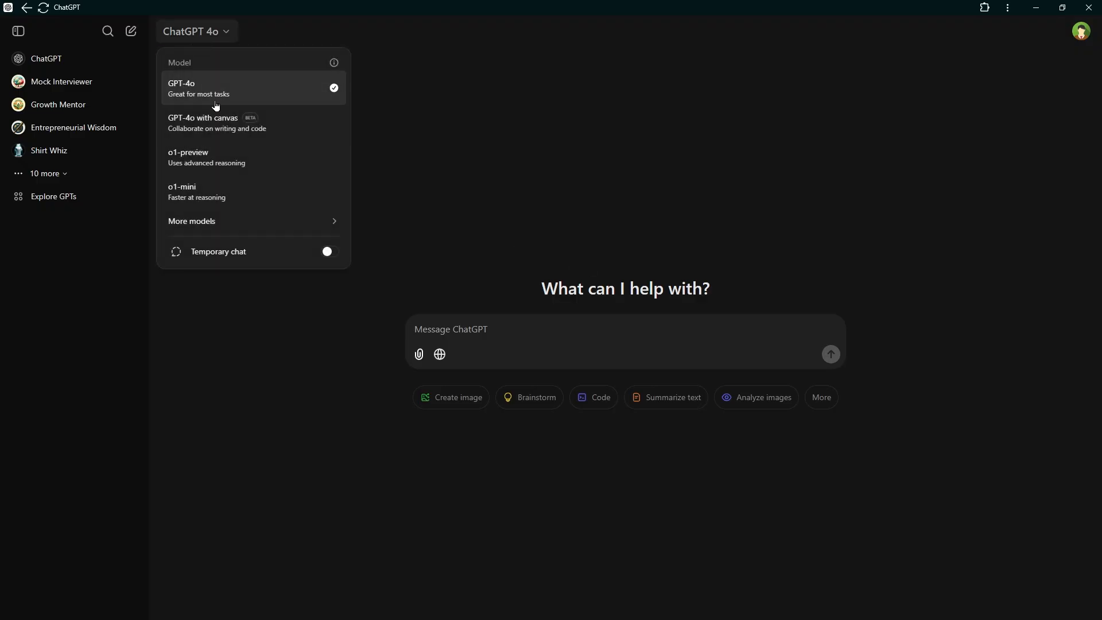
{"action": "mouse_move", "coordinate": [476, 319]}
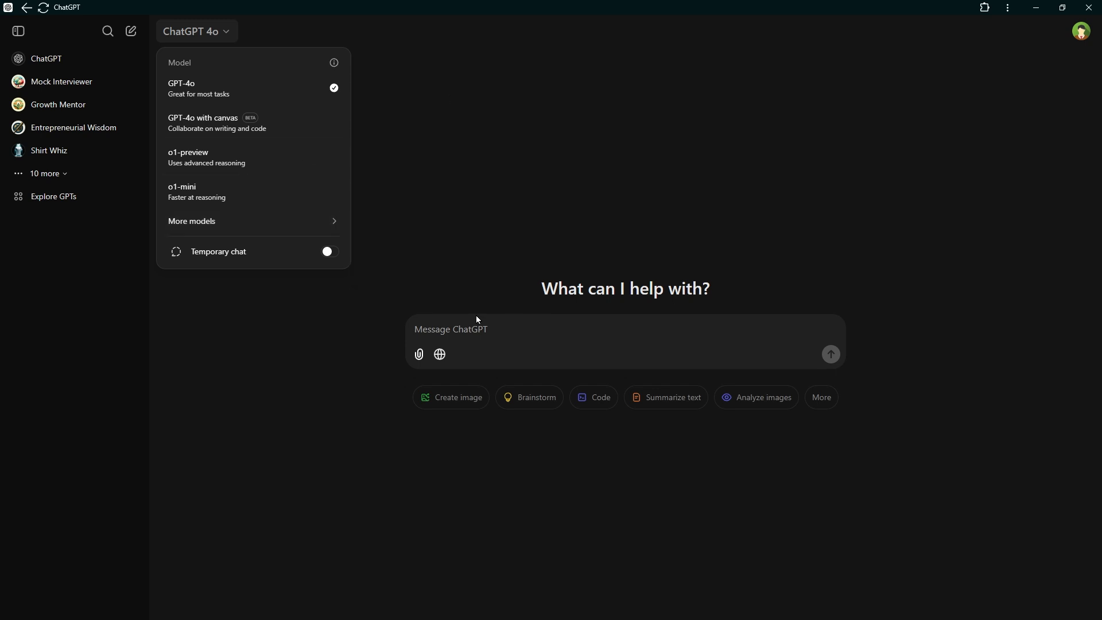
{"action": "mouse_move", "coordinate": [439, 355]}
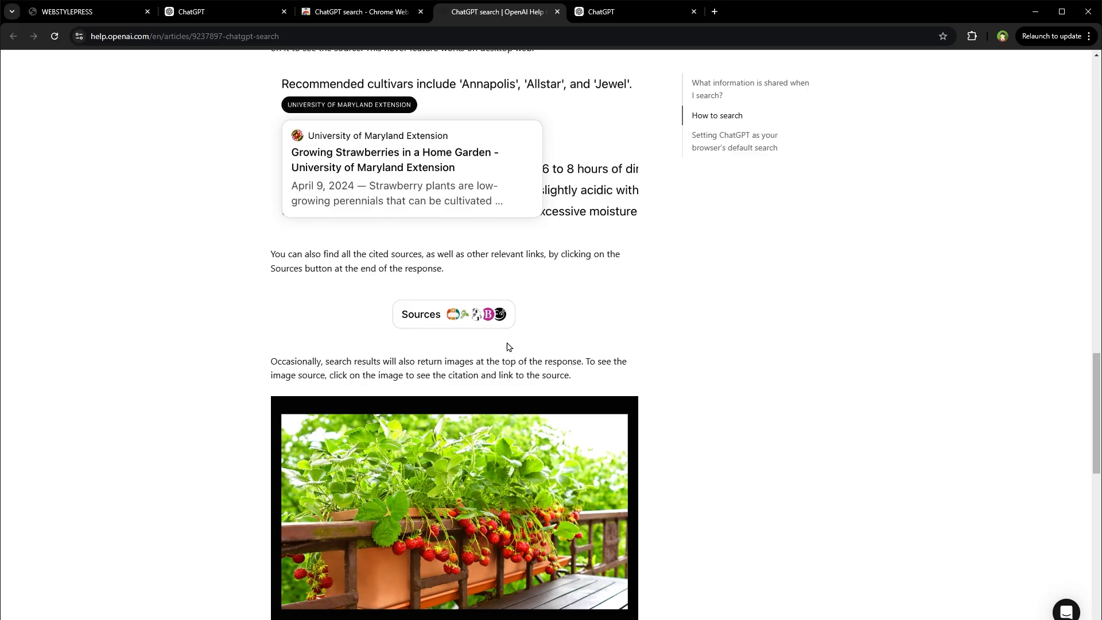
{"action": "mouse_move", "coordinate": [514, 321]}
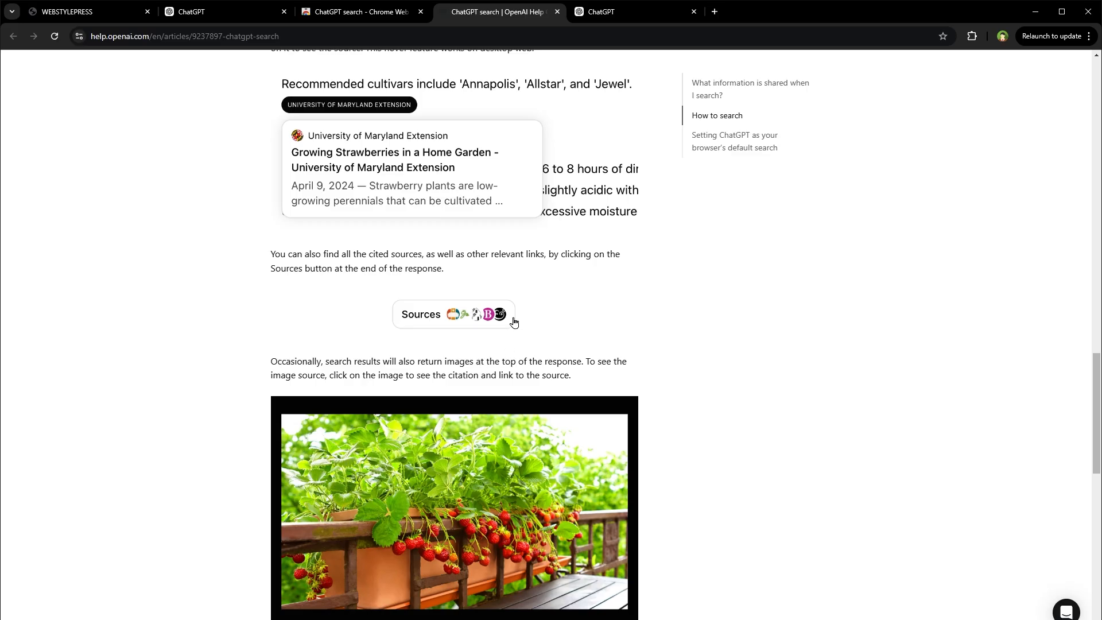
{"action": "left_click", "coordinate": [628, 11]}
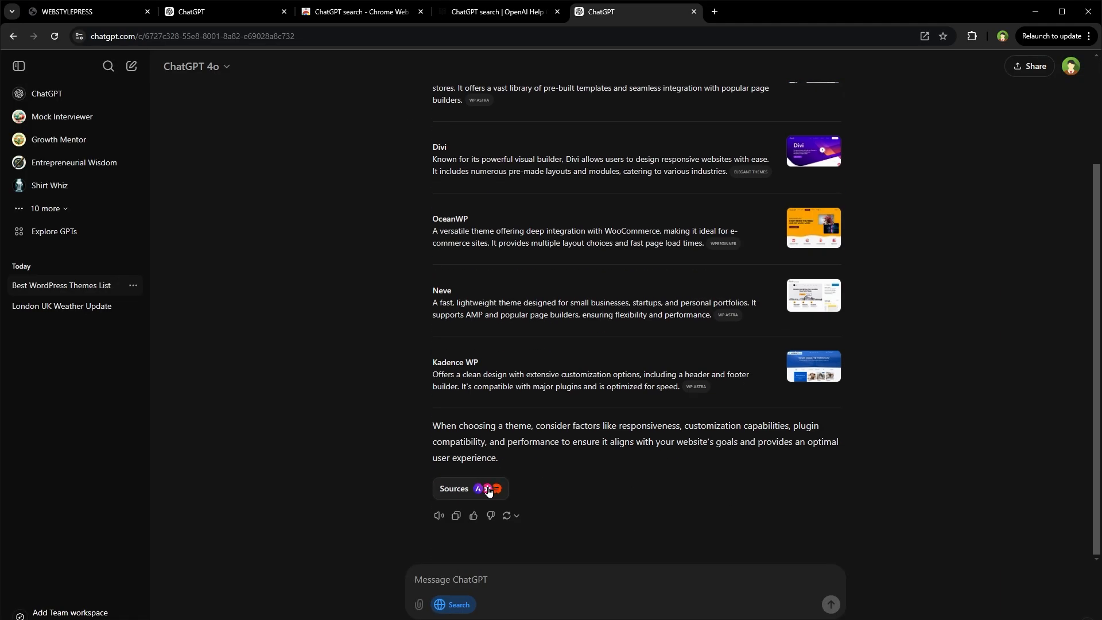
- Show the London weather chat's Sources panel listing Met Office, AccuWeather and others, returning to it after a detour
{"action": "left_click", "coordinate": [470, 489]}
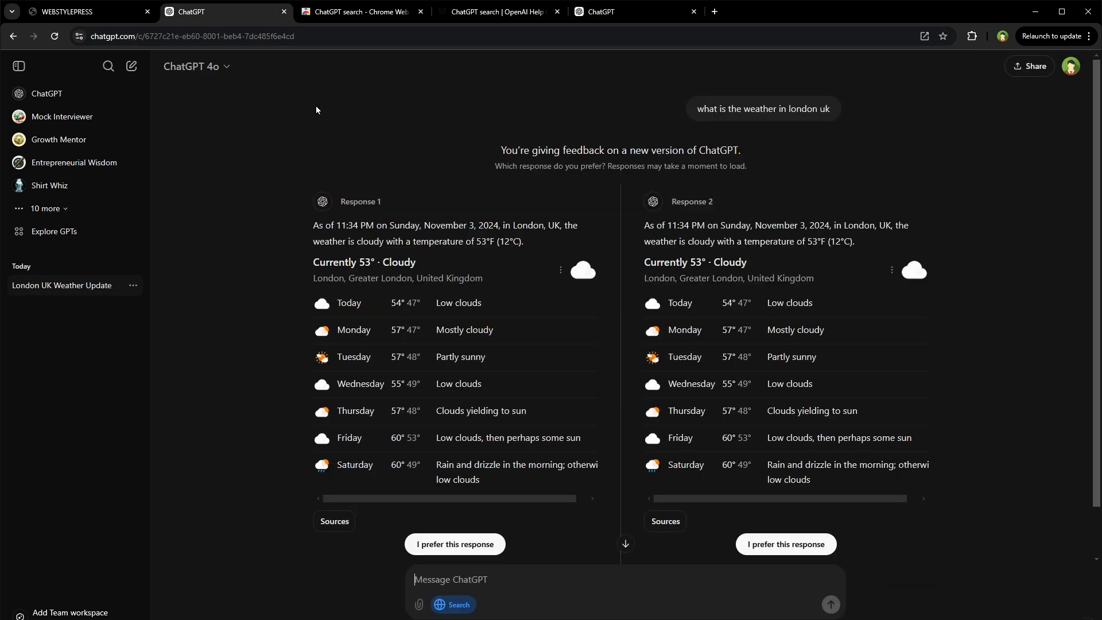
{"action": "scroll", "scroll_direction": "down", "scroll_amount": 3}
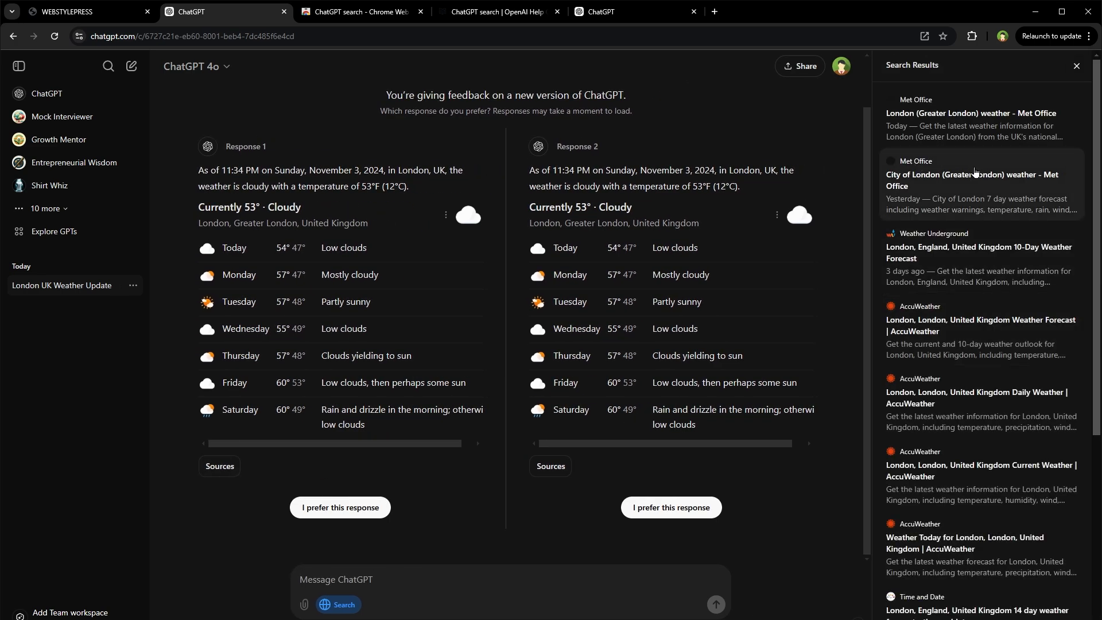
{"action": "scroll", "scroll_direction": "down", "scroll_amount": 3}
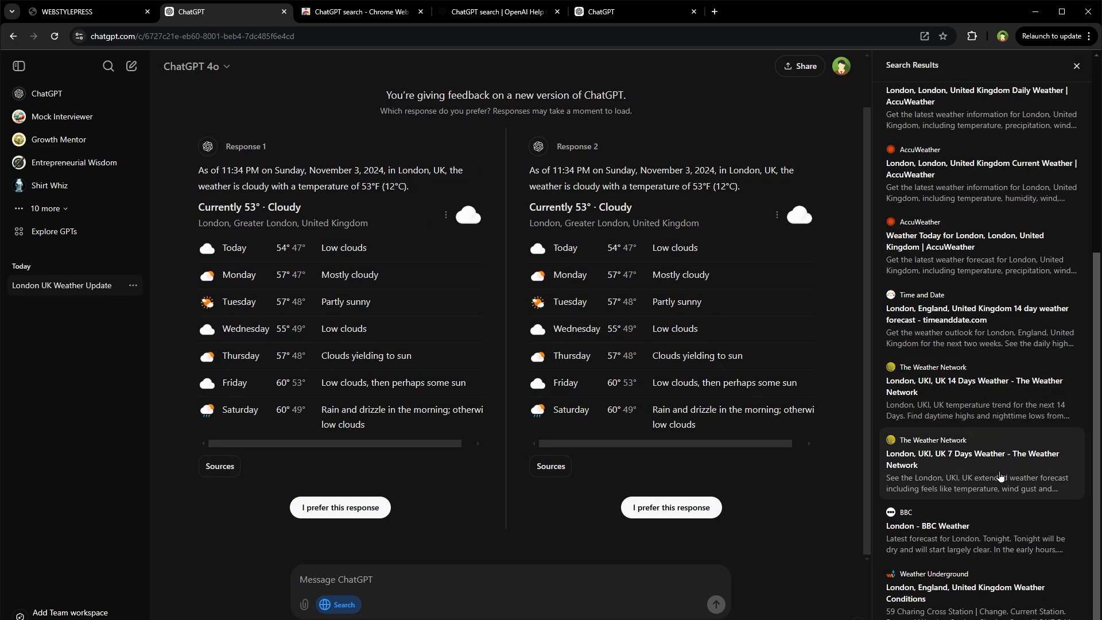
{"action": "left_click", "coordinate": [358, 11]}
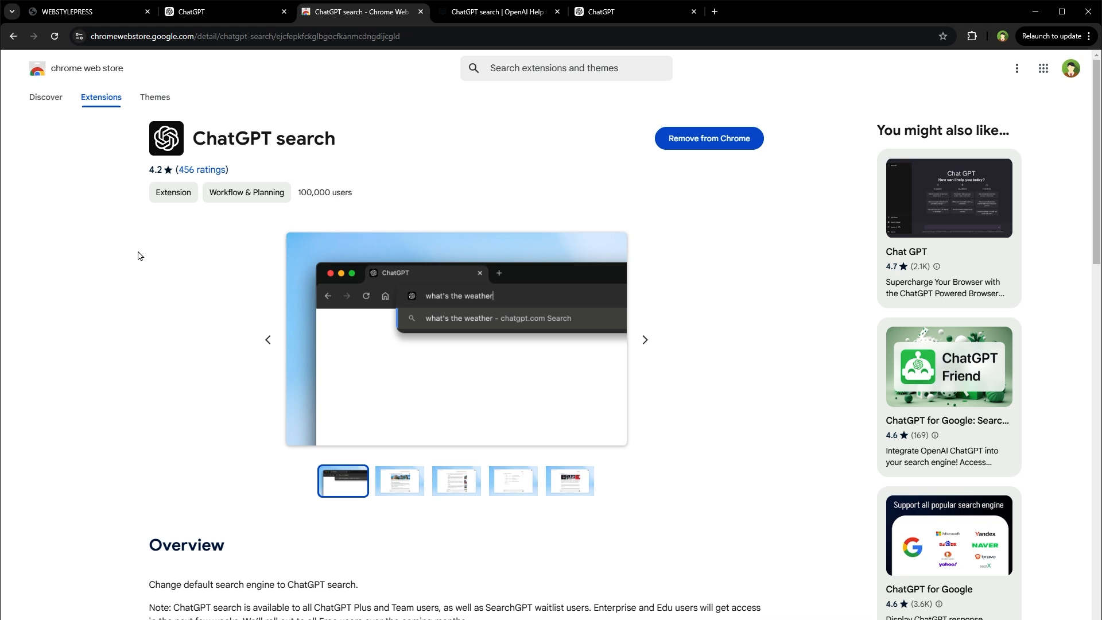
{"action": "left_click", "coordinate": [196, 12]}
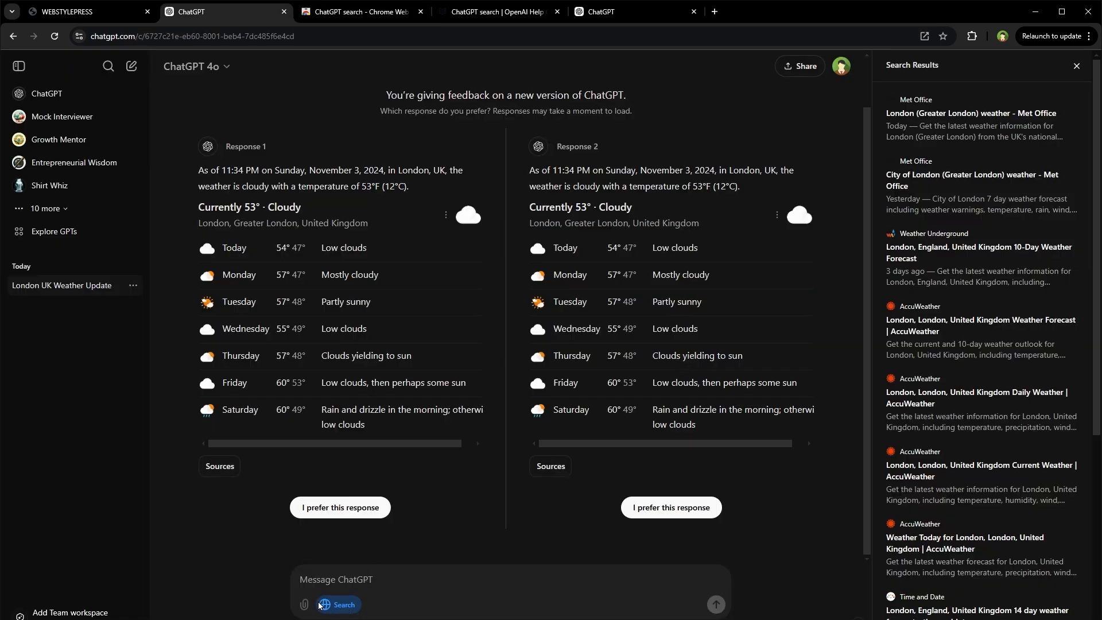
{"action": "mouse_move", "coordinate": [329, 592]}
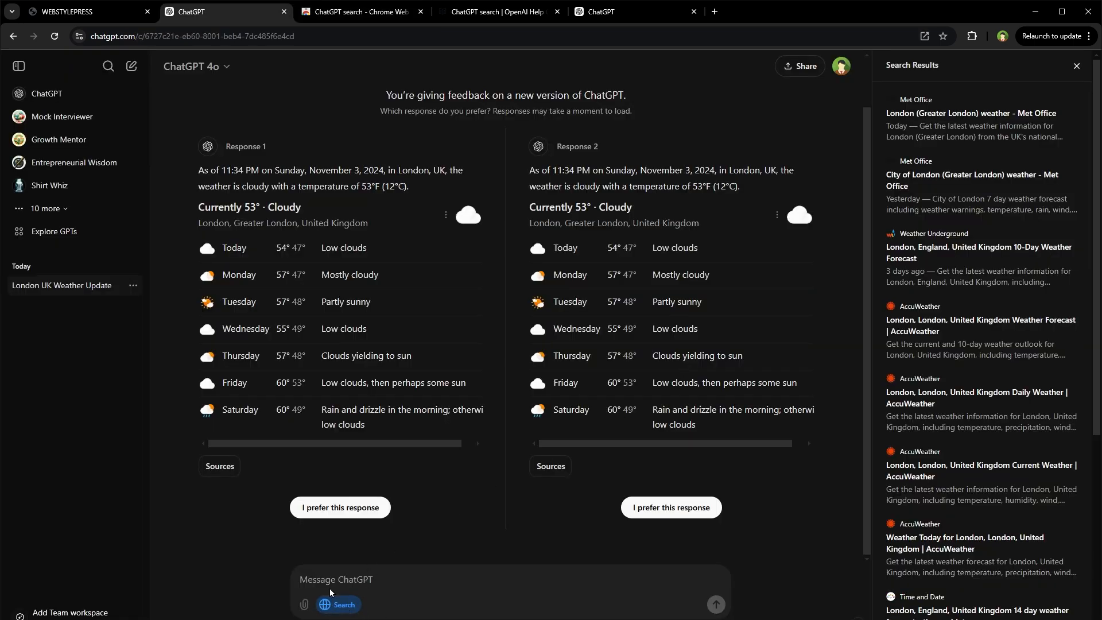